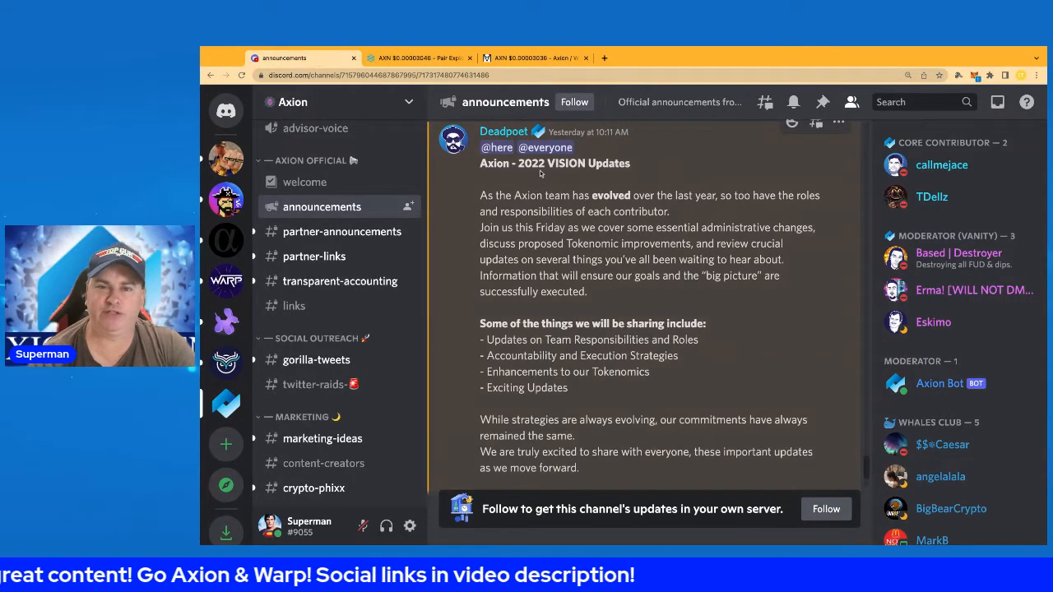
pyautogui.moveTo(575, 176)
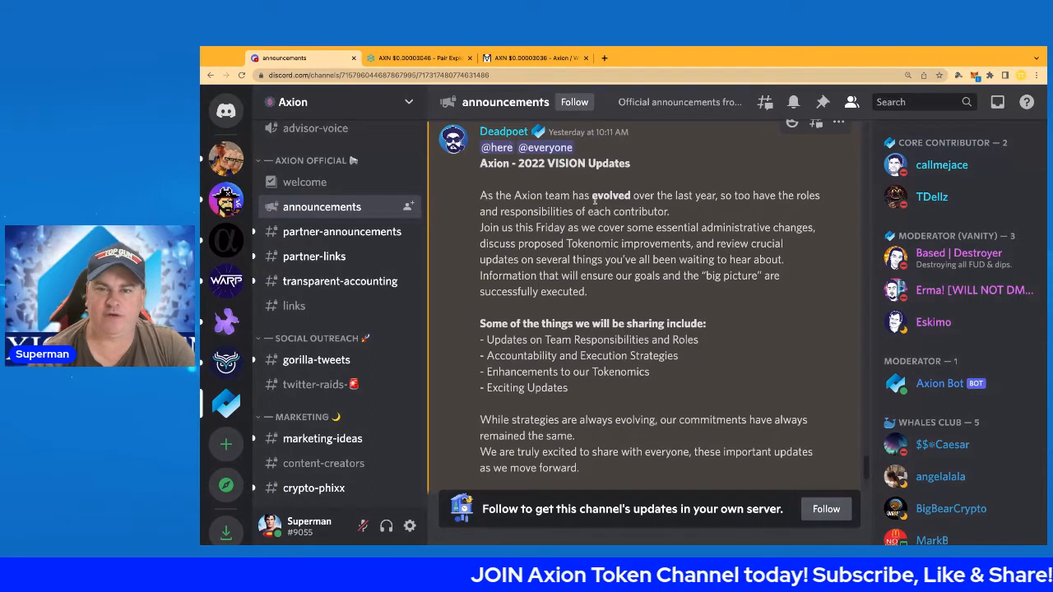
# Hide the member list so the 2022 Vision Updates post fills the channel width
pyautogui.click(852, 101)
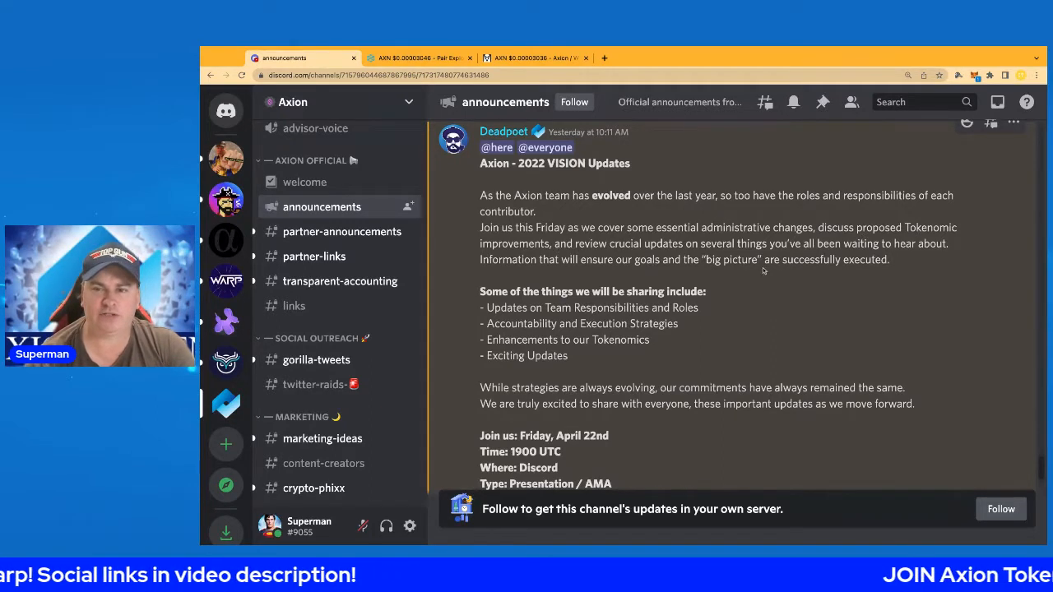
pyautogui.moveTo(802, 279)
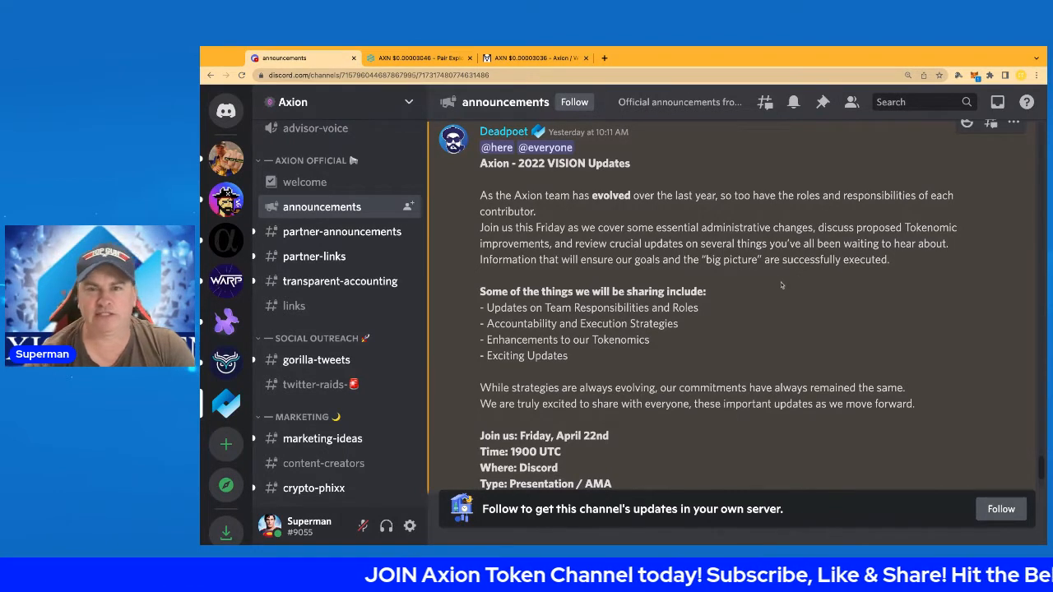
pyautogui.scroll(-3)
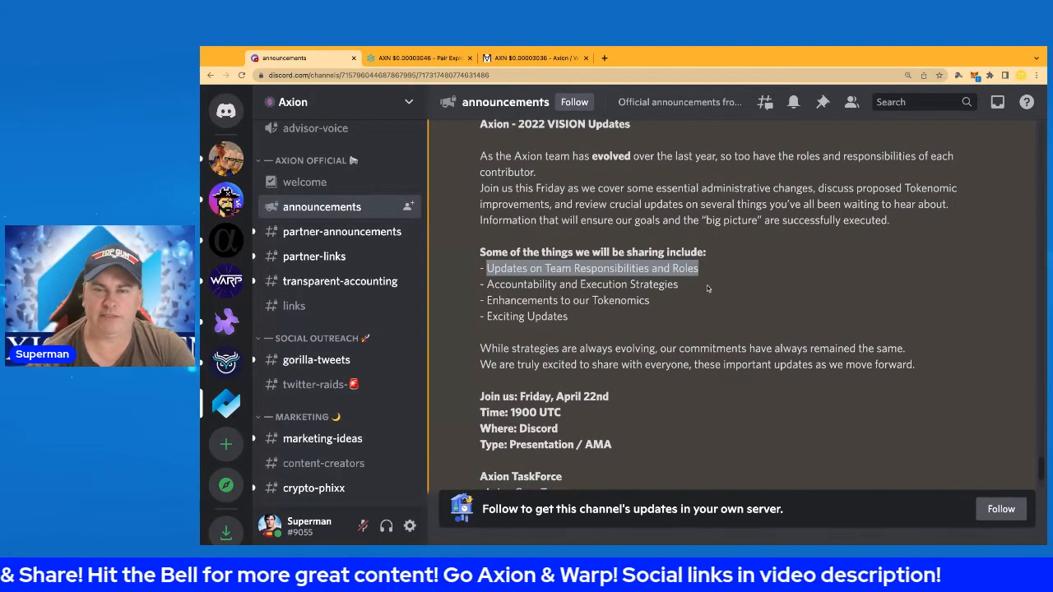
pyautogui.scroll(-3)
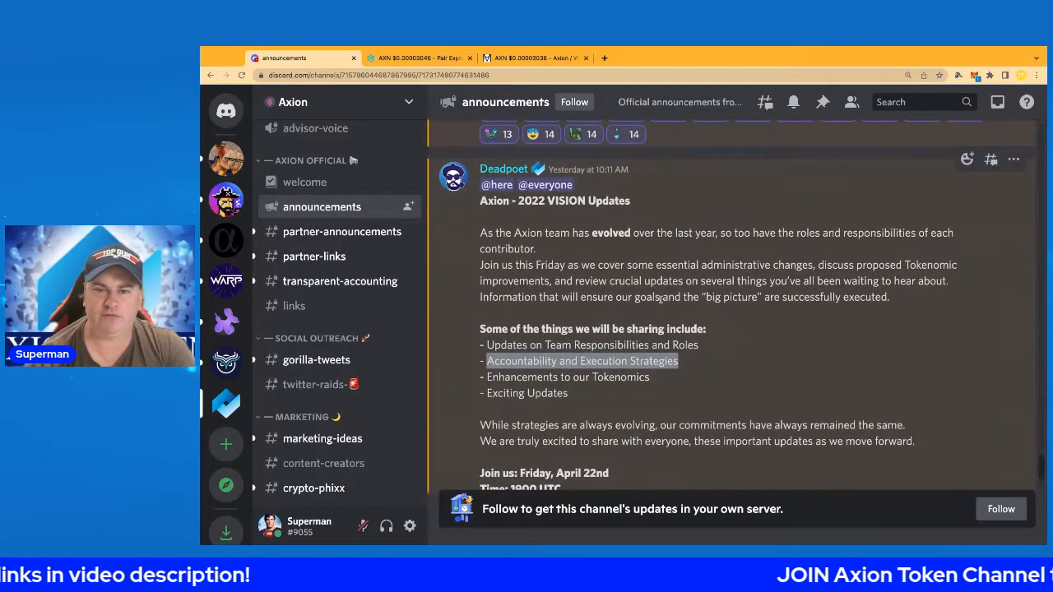
pyautogui.scroll(-3)
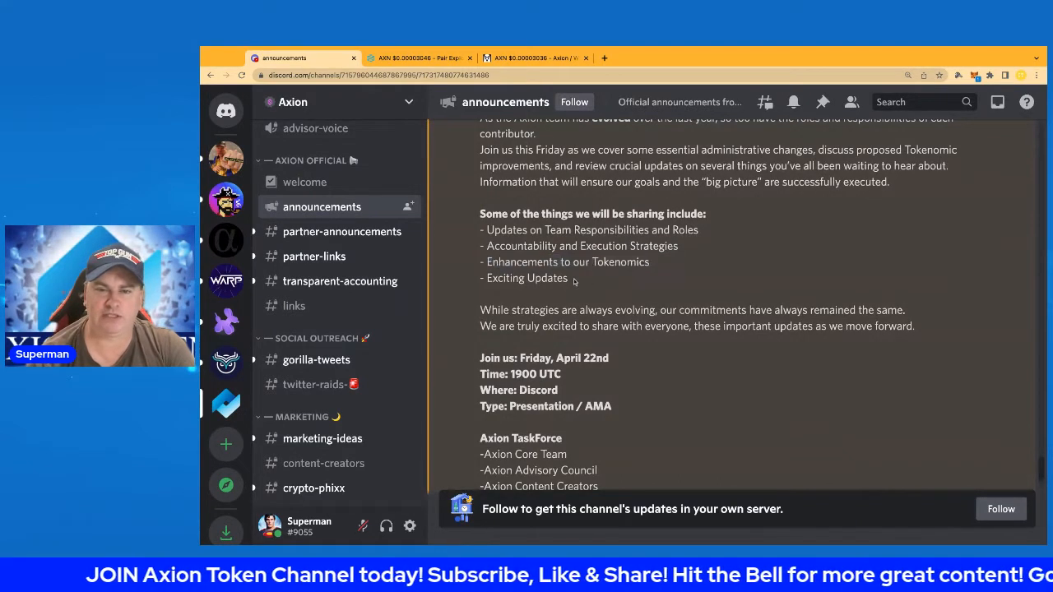
pyautogui.doubleClick(526, 278)
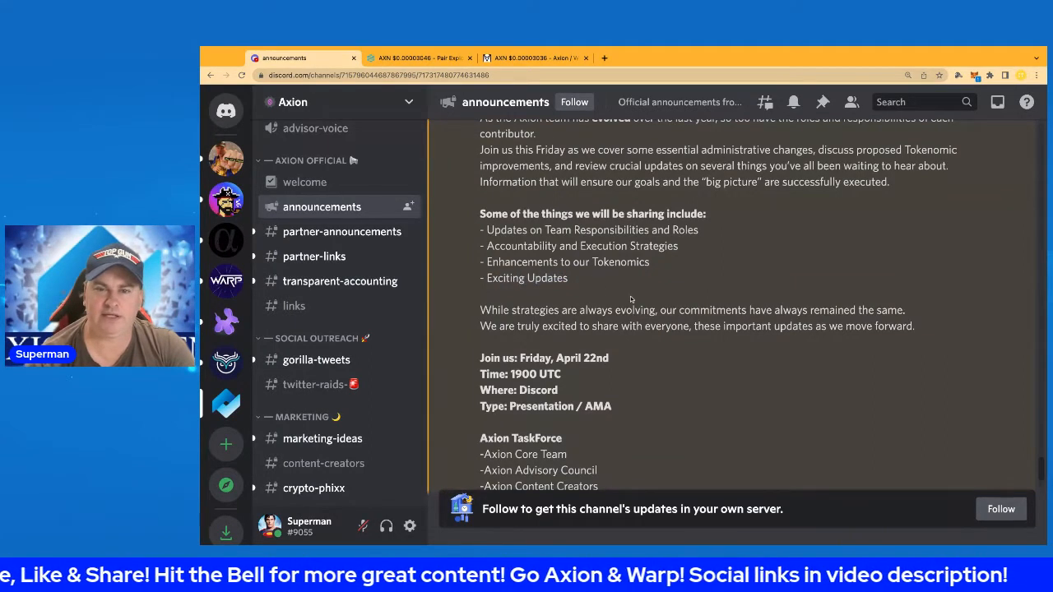
pyautogui.scroll(-3)
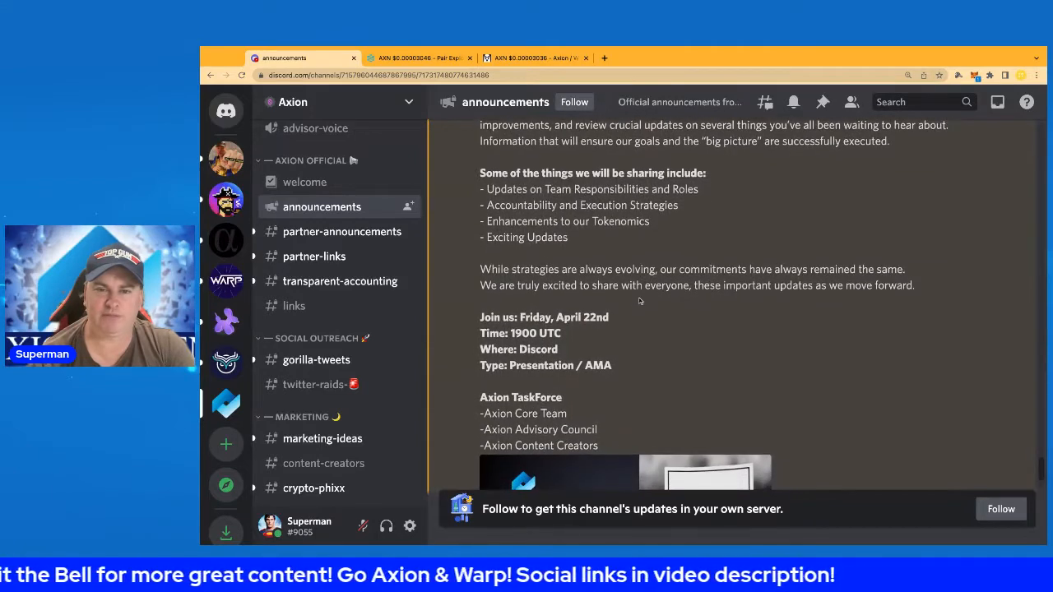
pyautogui.moveTo(479, 269); pyautogui.dragTo(632, 269)
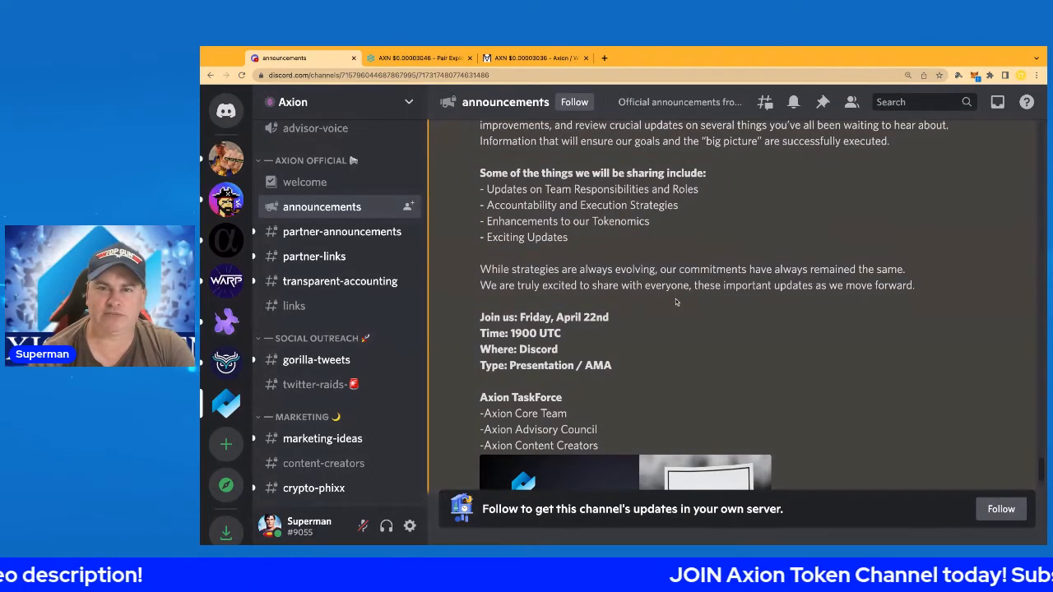
pyautogui.scroll(-3)
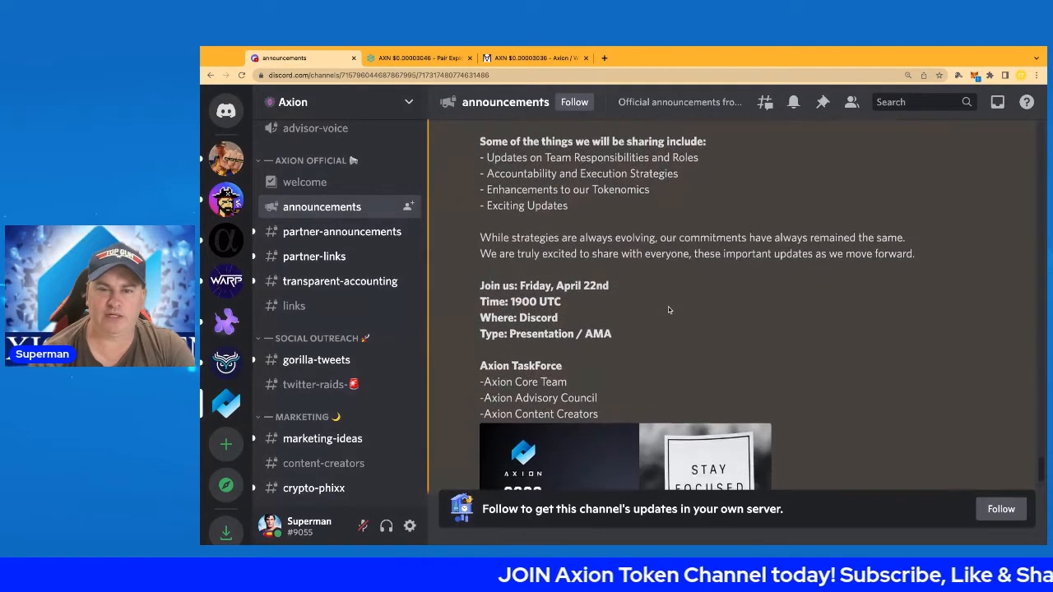
pyautogui.scroll(-3)
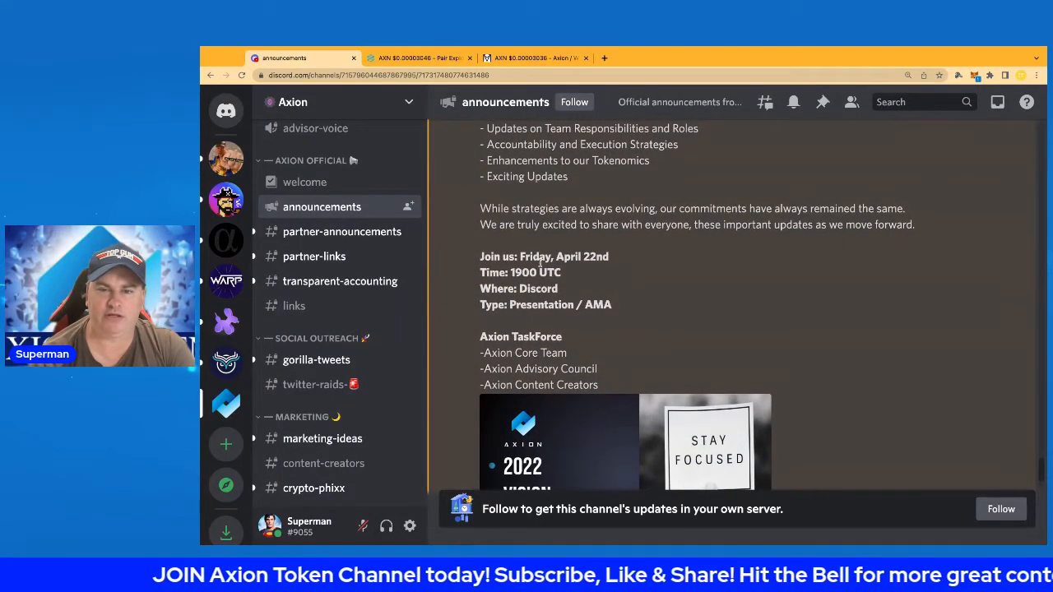
pyautogui.doubleClick(522, 272)
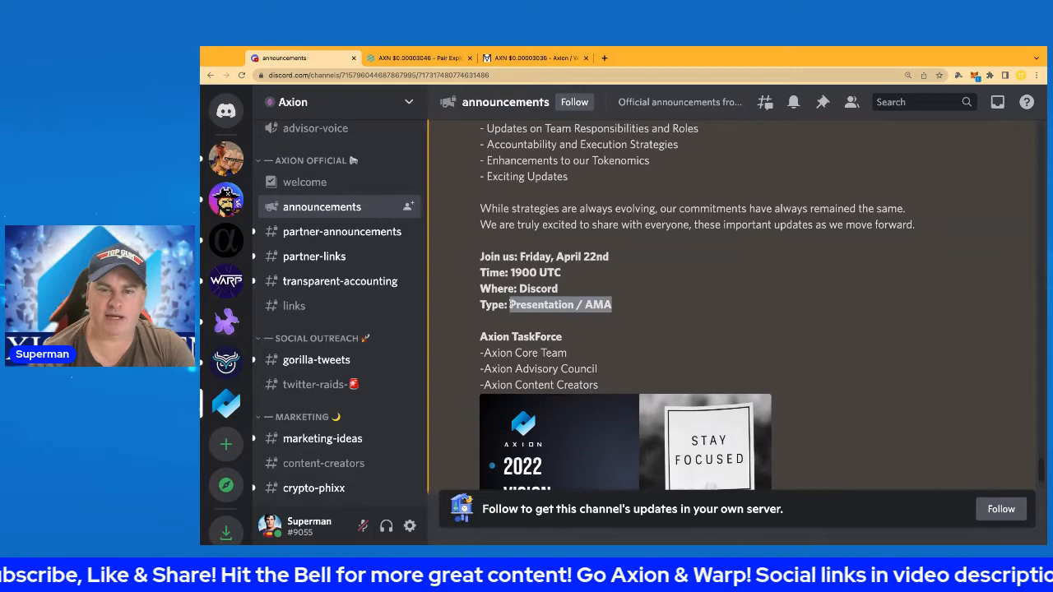
pyautogui.scroll(-3)
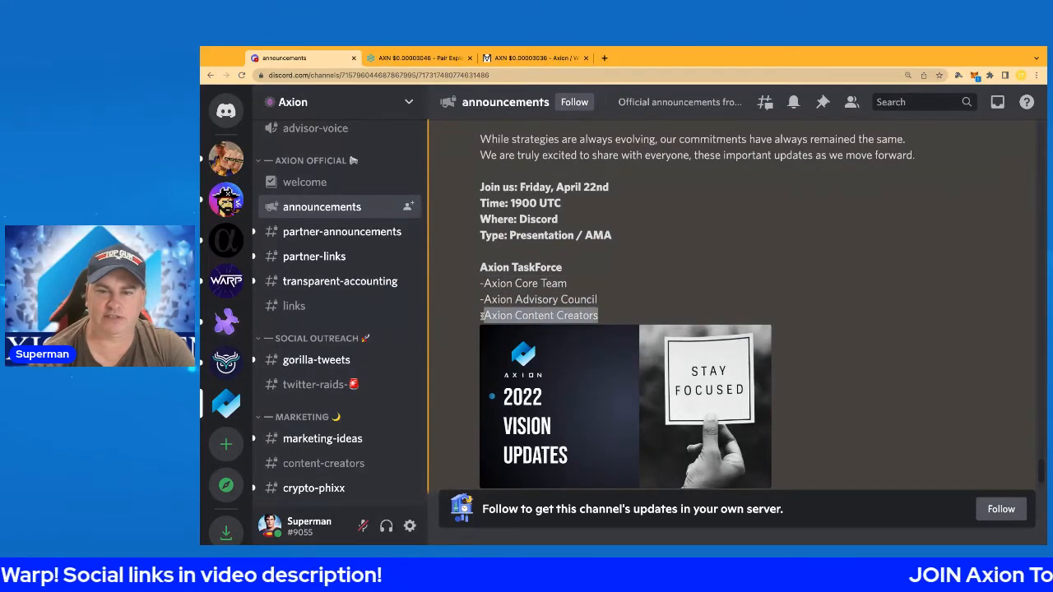
pyautogui.click(560, 406)
pyautogui.write('p')
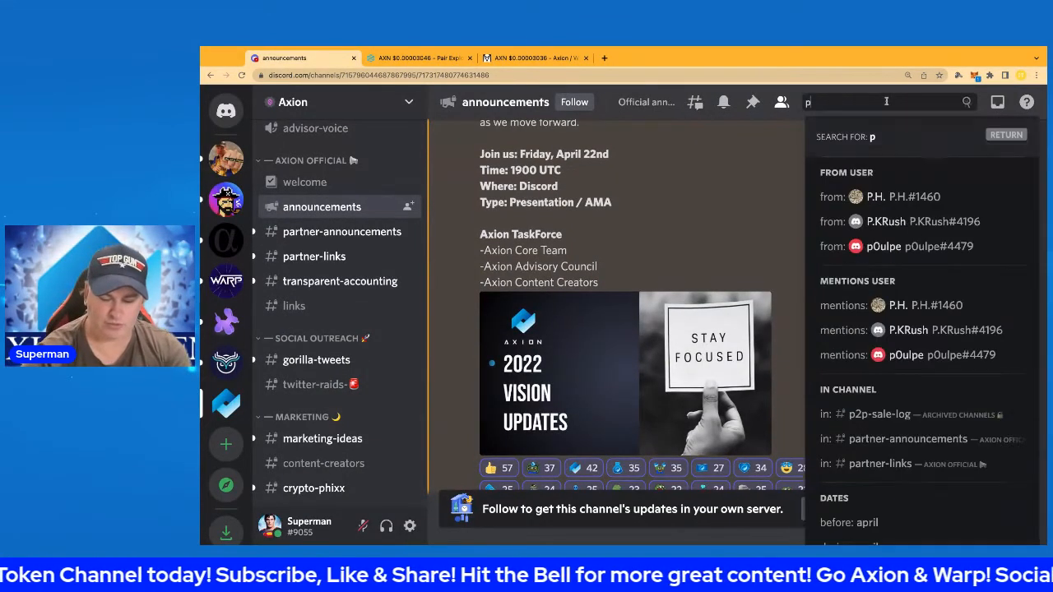
# Search for the user Pullen and jump to their general-channel reply about the sell tax
pyautogui.write('ull')
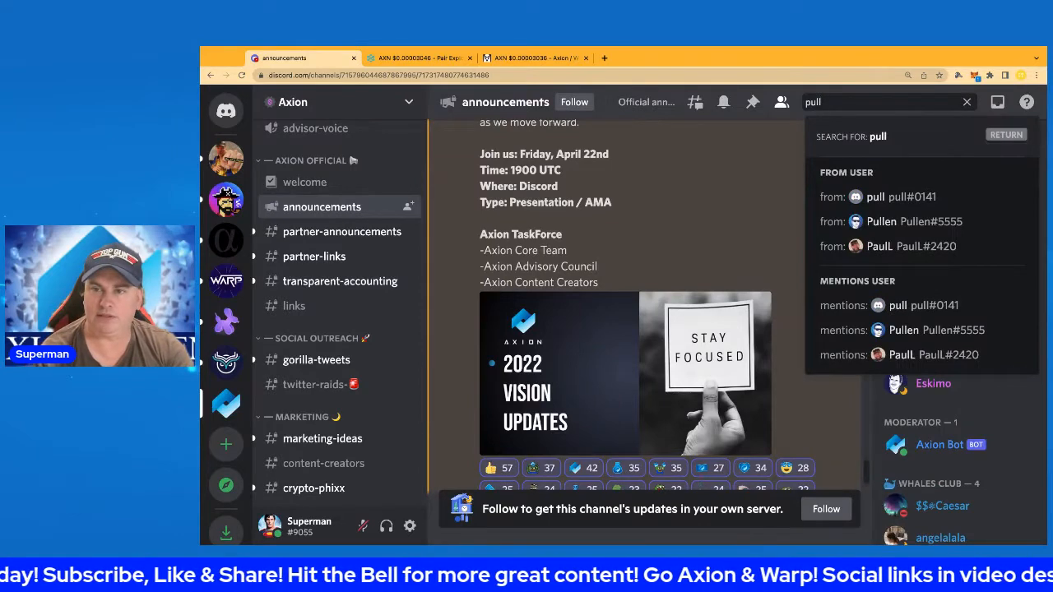
pyautogui.click(909, 221)
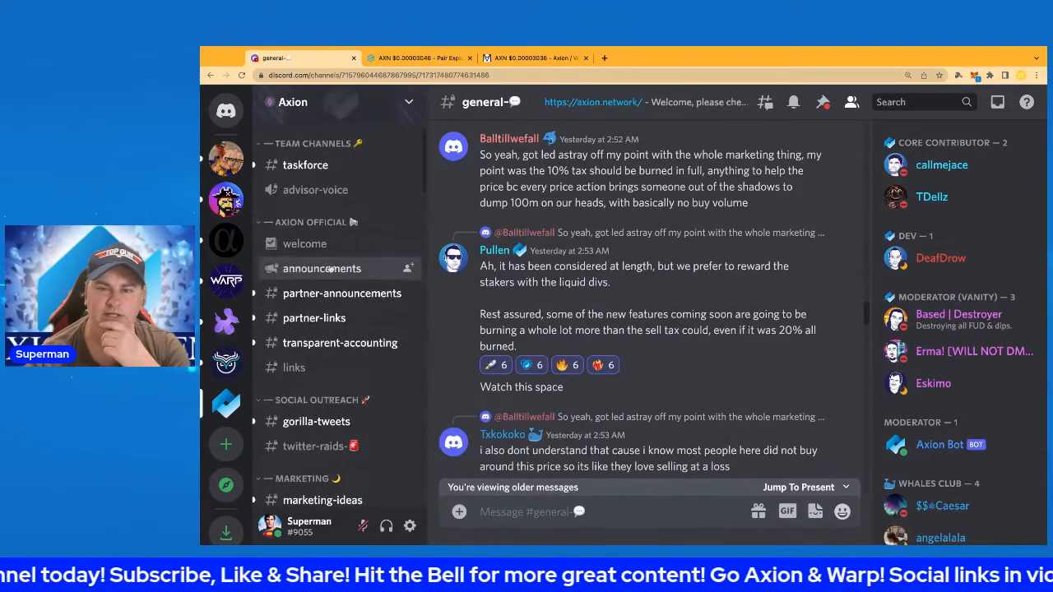
# Revisit the DEXTools glitch notice in announcements, then view the AXN/USD chart
pyautogui.click(322, 268)
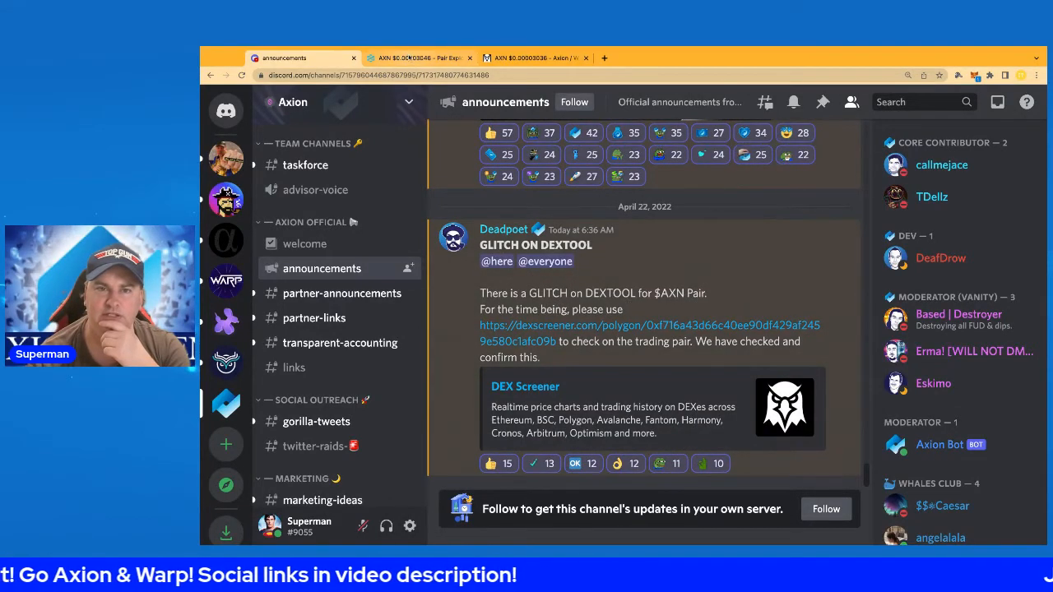
pyautogui.click(420, 57)
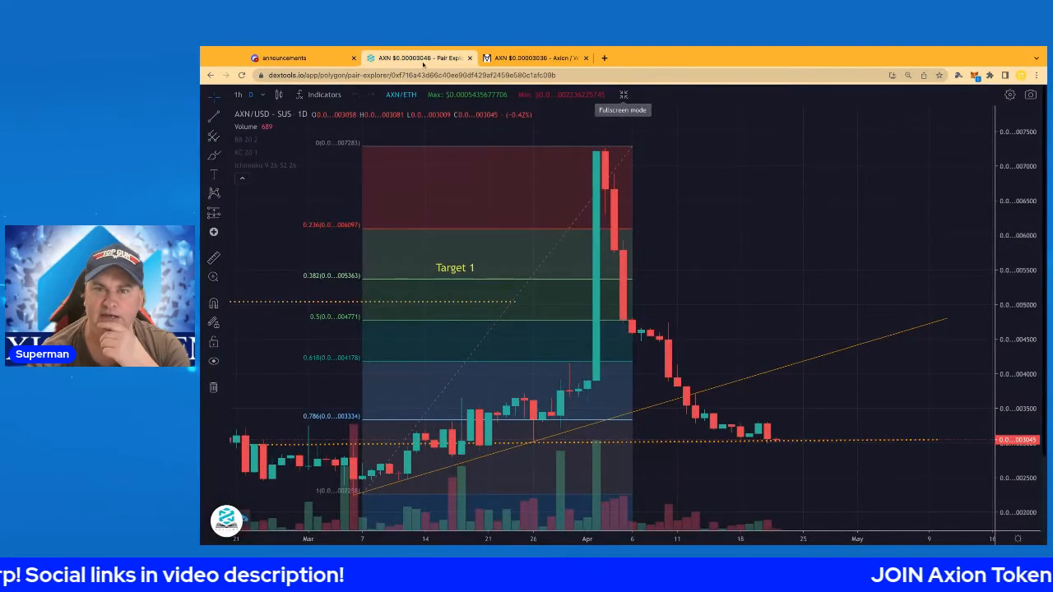
# Return to Discord announcements and scroll to the 2022 Vision Updates image
pyautogui.click(535, 58)
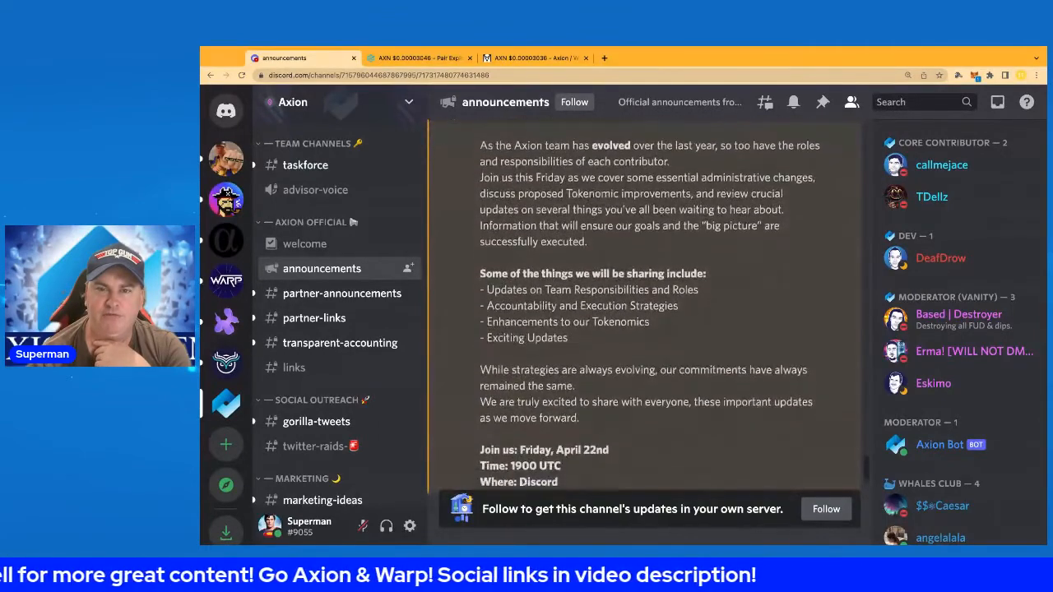
pyautogui.scroll(-3)
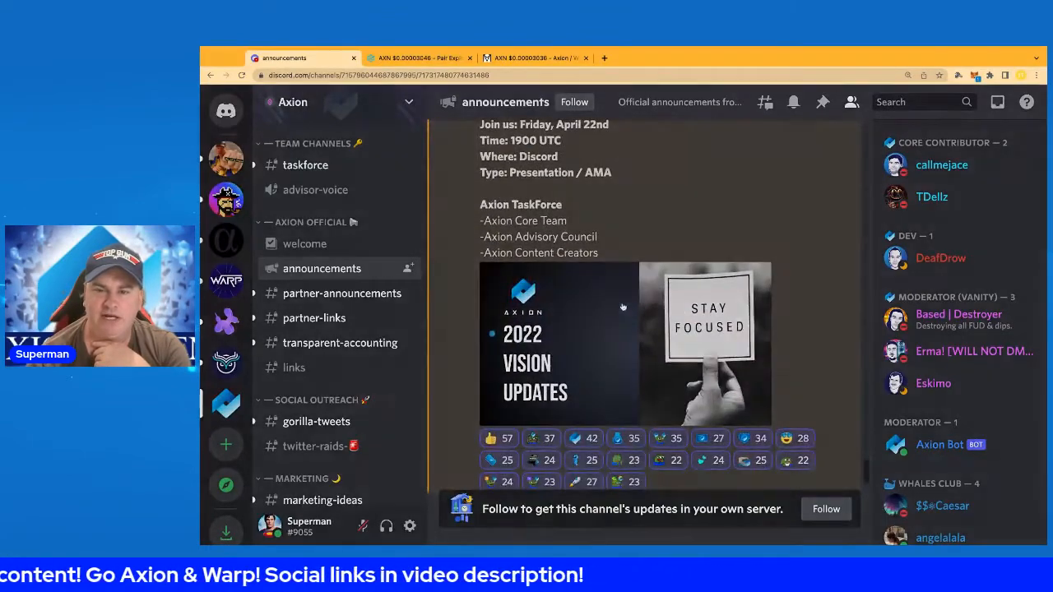